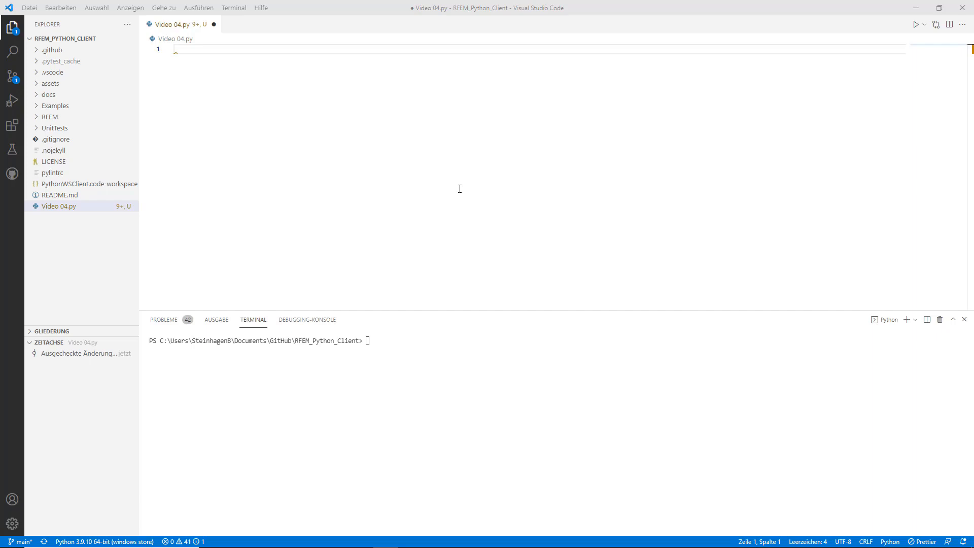
mouse_move(401, 156)
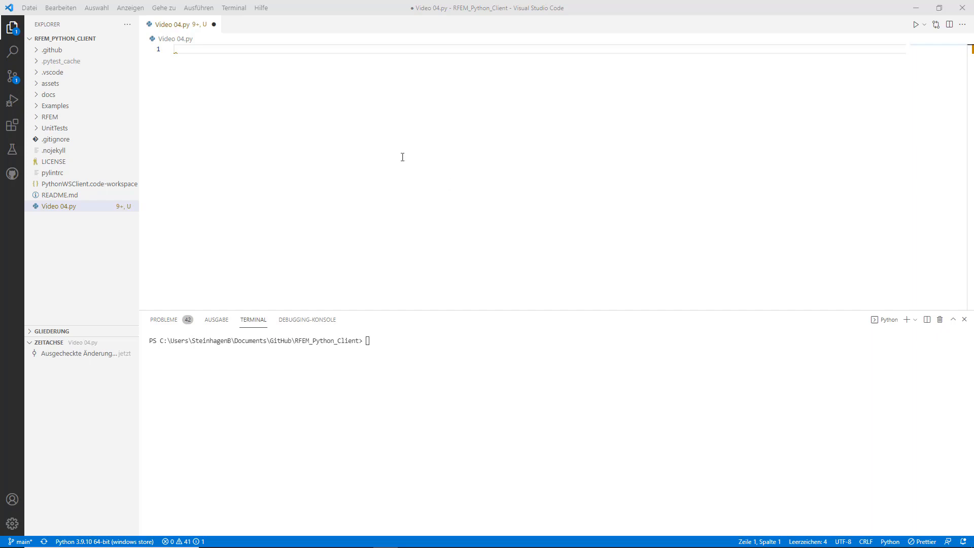
Run print(type()) on 1, 1.0 and True, getting int, float and bool
type("print(type(1")
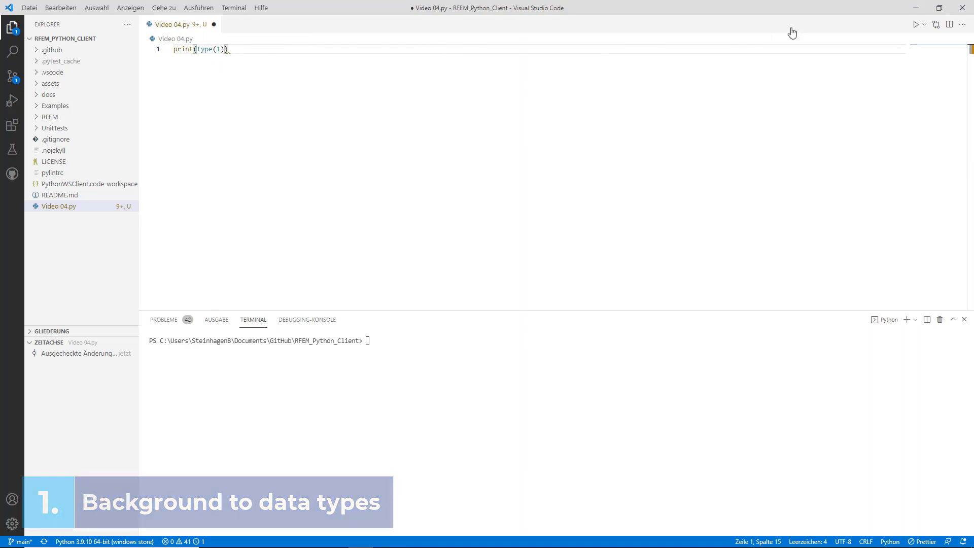
left_click(915, 25)
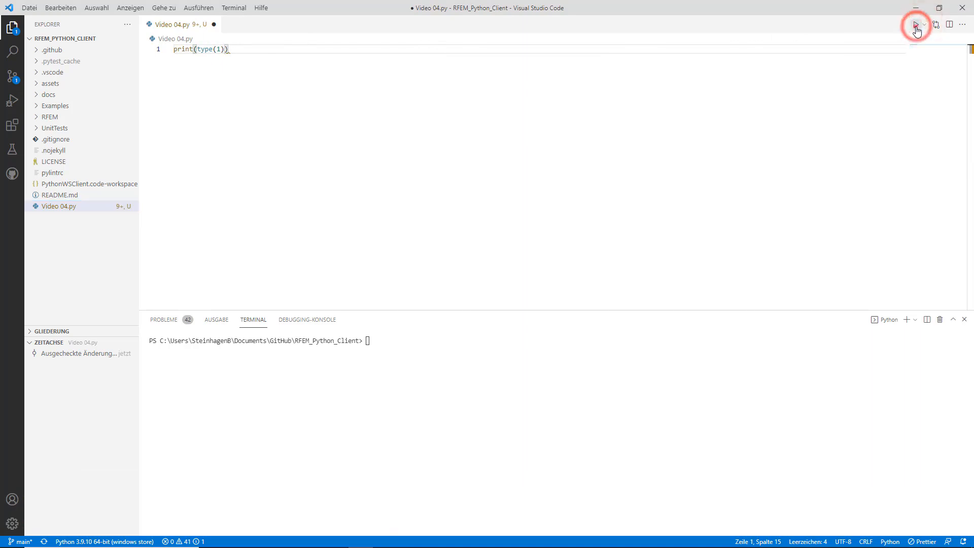
left_click(917, 29)
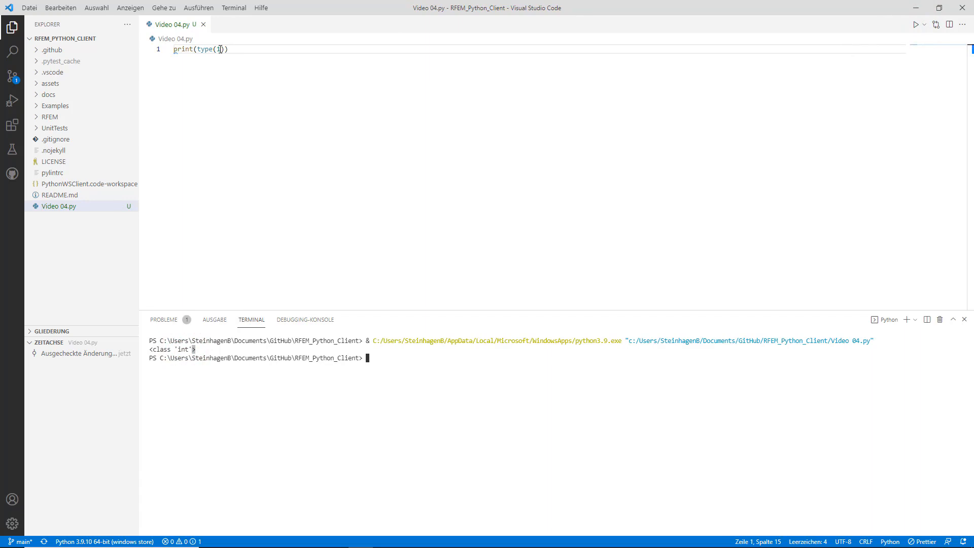
type("1.0")
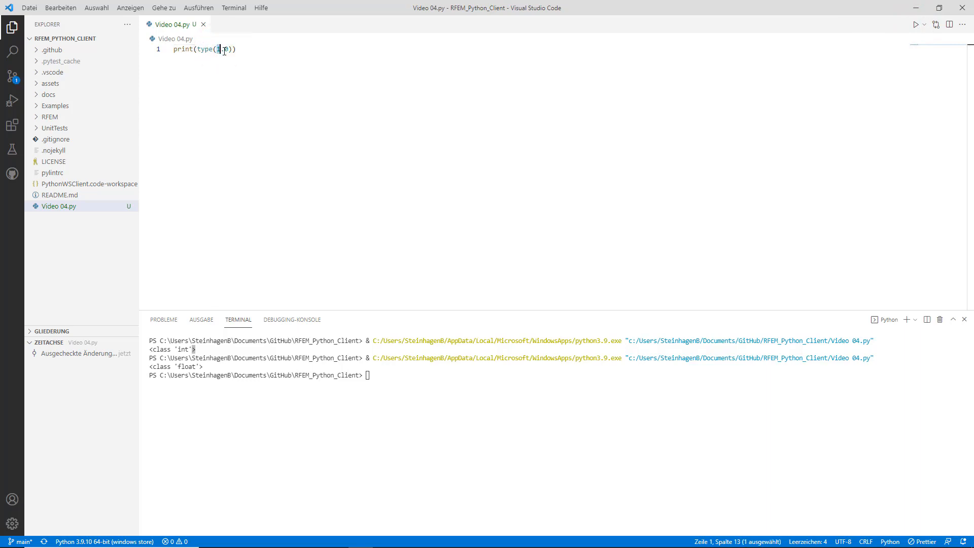
type("True")
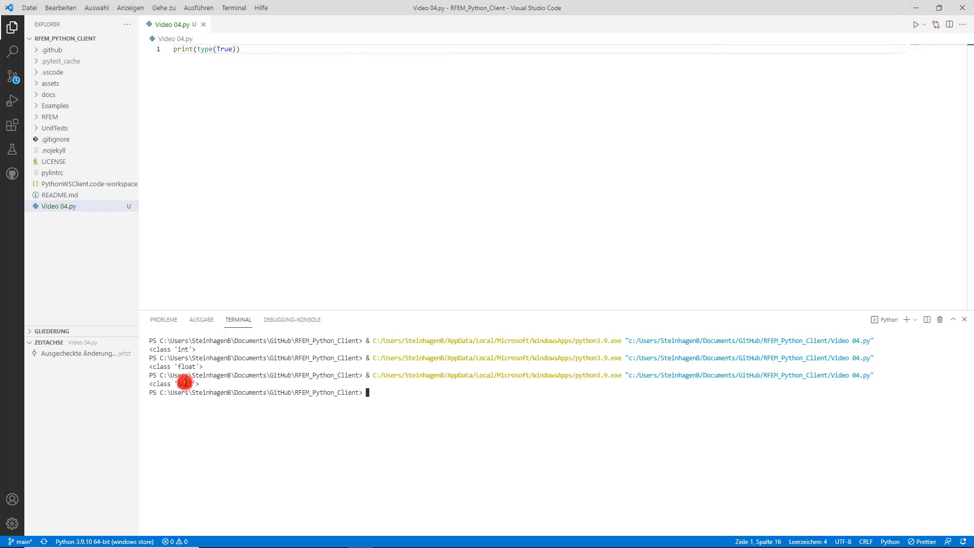
Replace the True value and then clear all code from the script
double_click(223, 49)
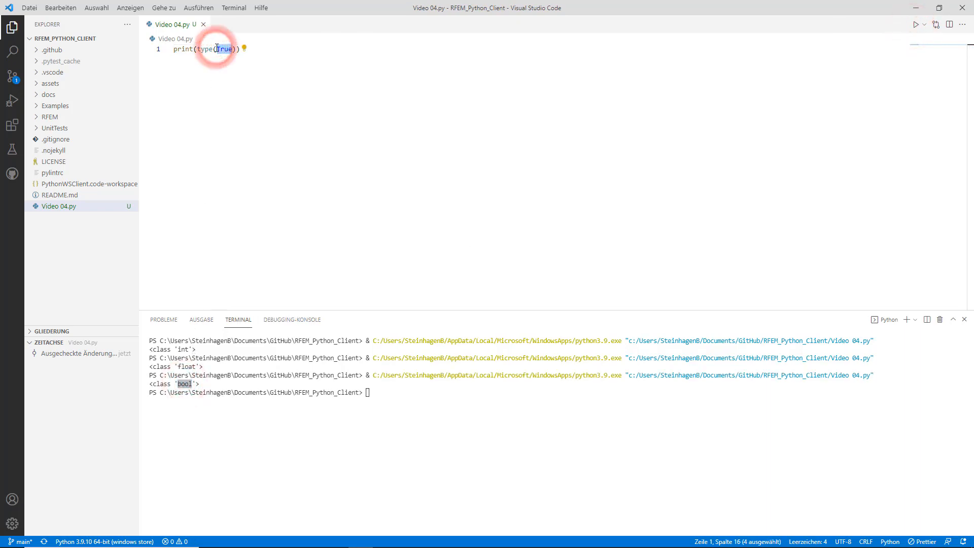
type("RFEM??")
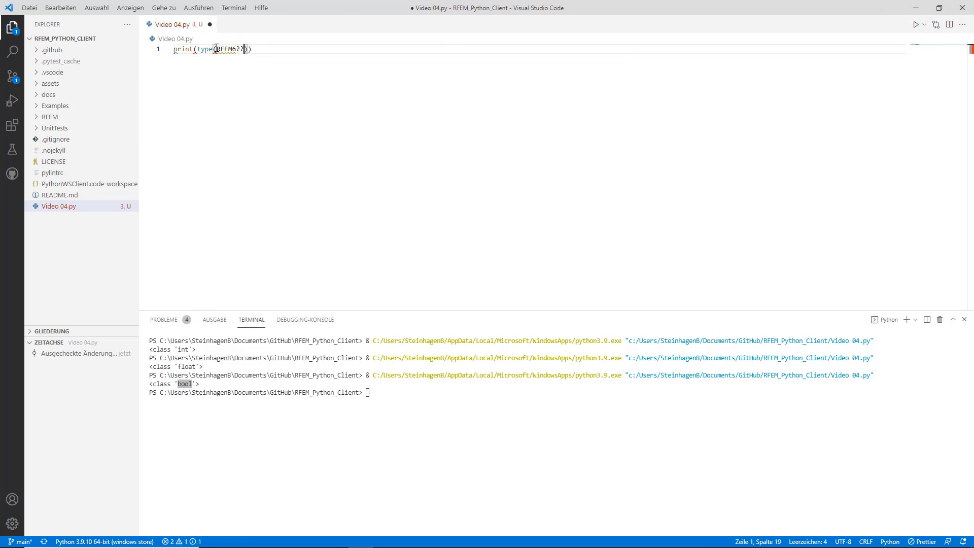
key("ctrl+a")
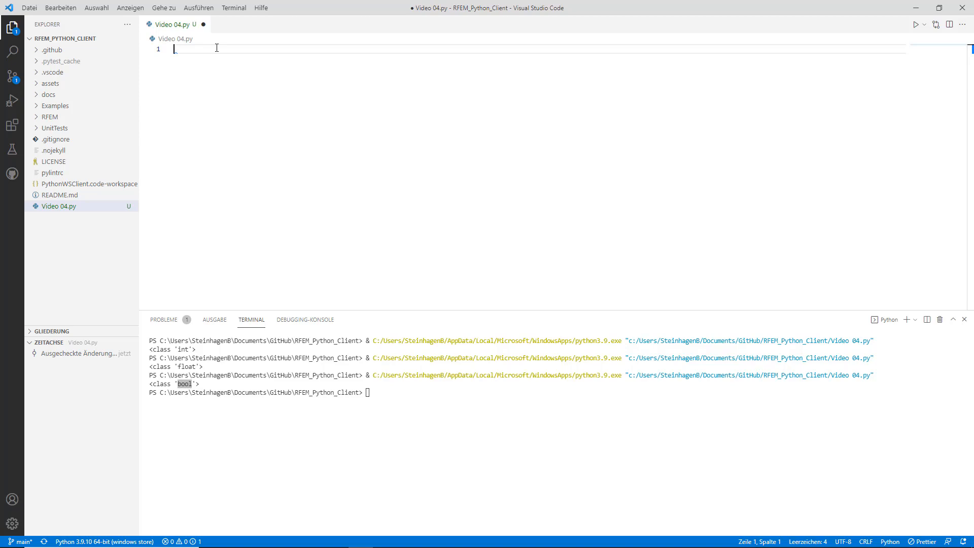
Write import math with a math.sin( call, then remove it to start over
type("import")
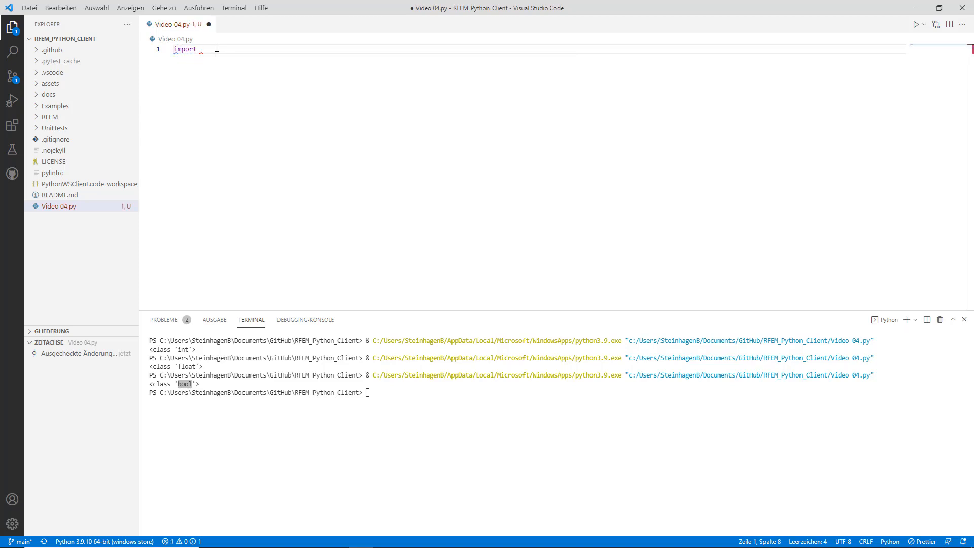
type("math")
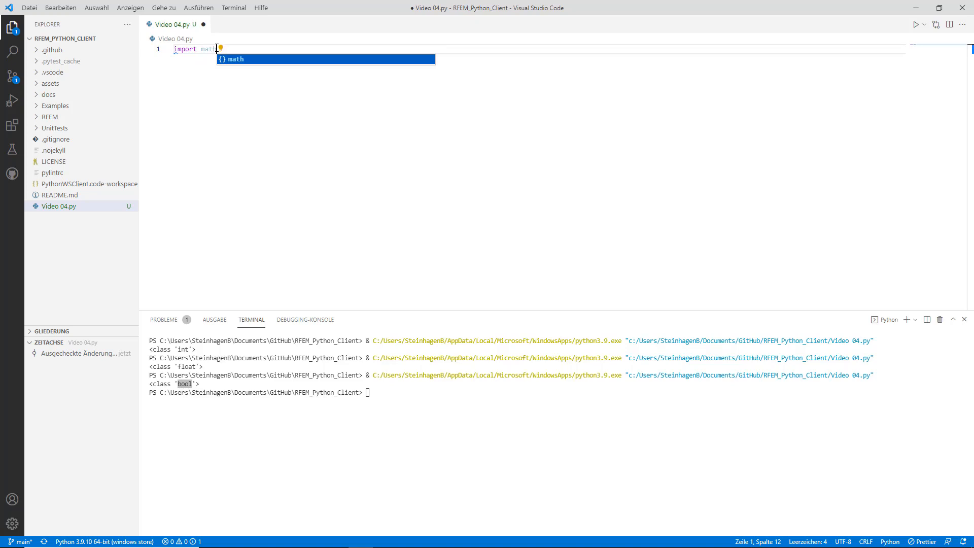
type("math")
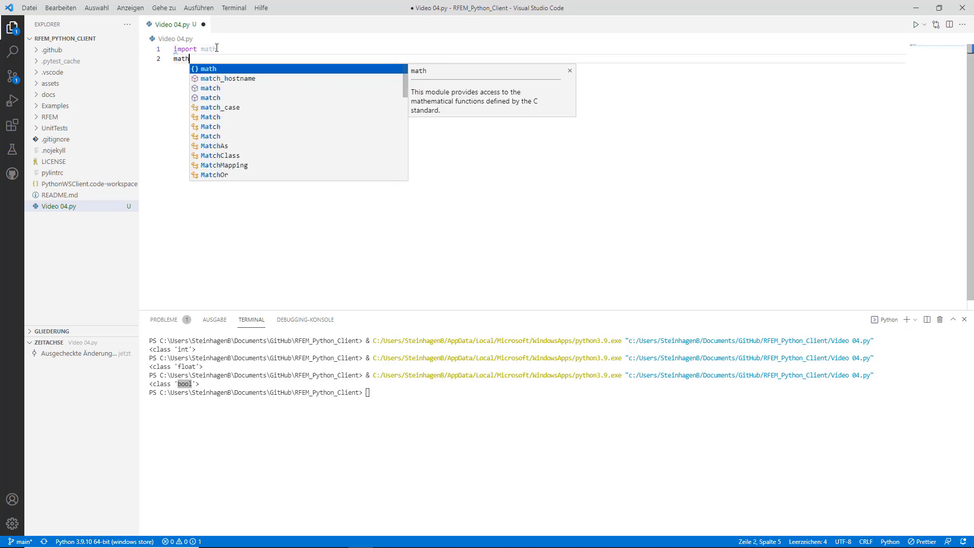
type(".sin")
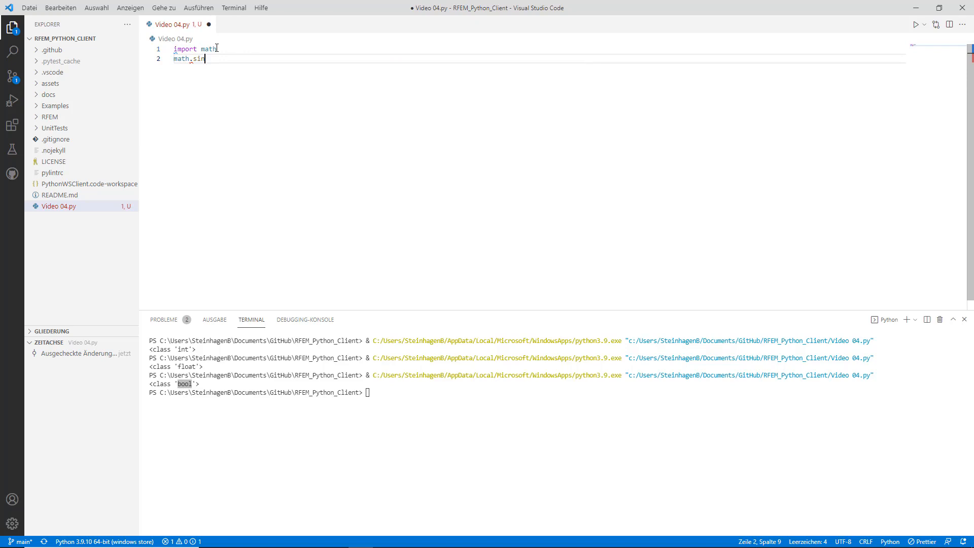
type("(")
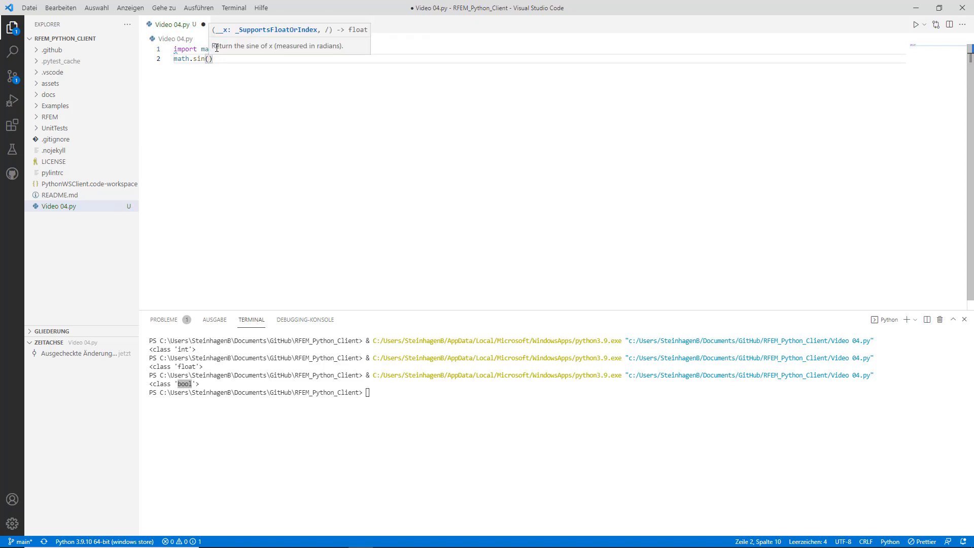
key("ctrl+a")
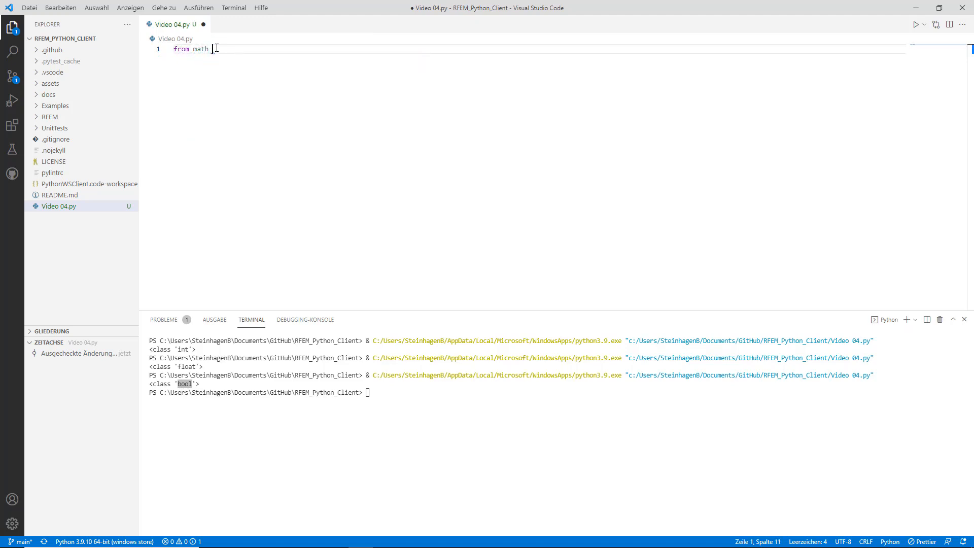
Rewrite line 1 as from math import *
type("import *")
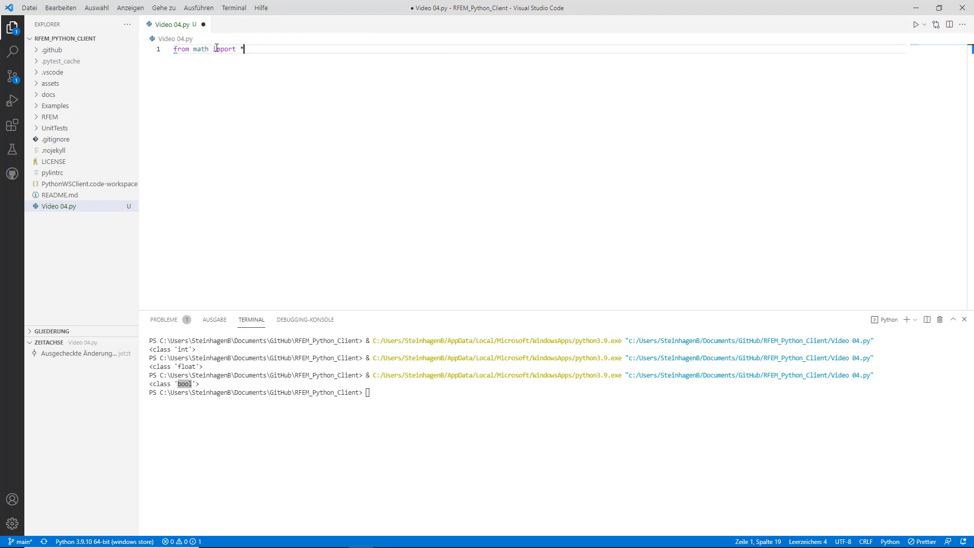
type("f")
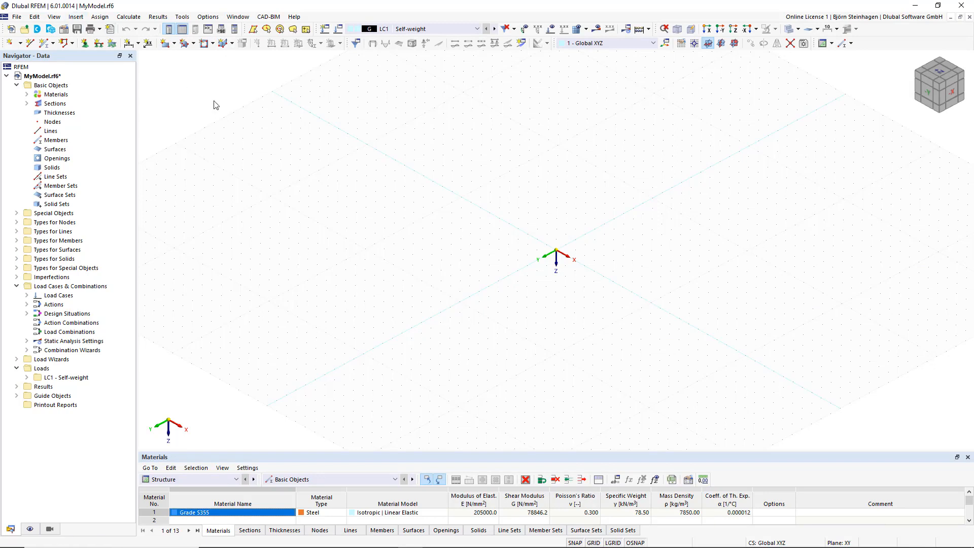
Bring up the RFEM_Python_Client folder window in File Explorer
left_click(74, 16)
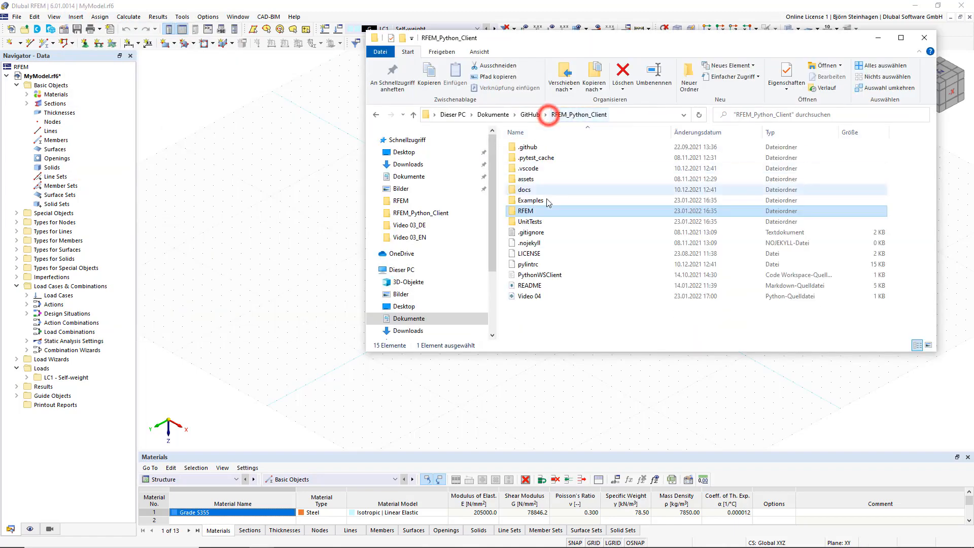
Browse into BasicObjects to the node module, then back to select the Video 04 script
double_click(525, 211)
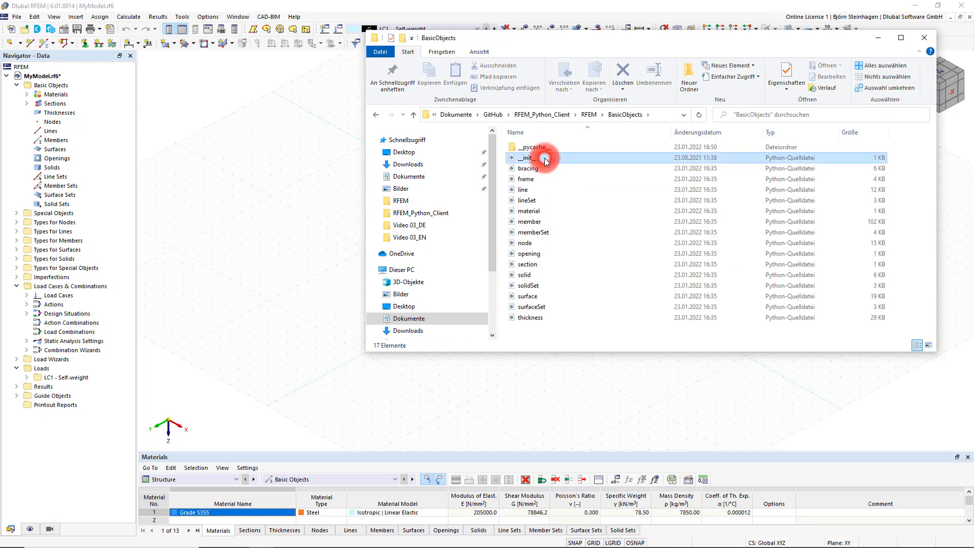
left_click(524, 243)
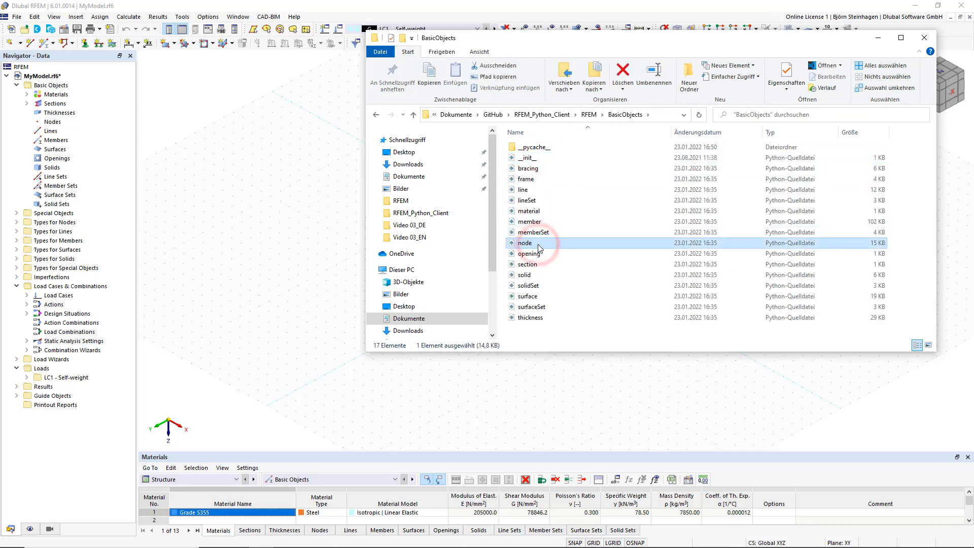
key("alt+tab")
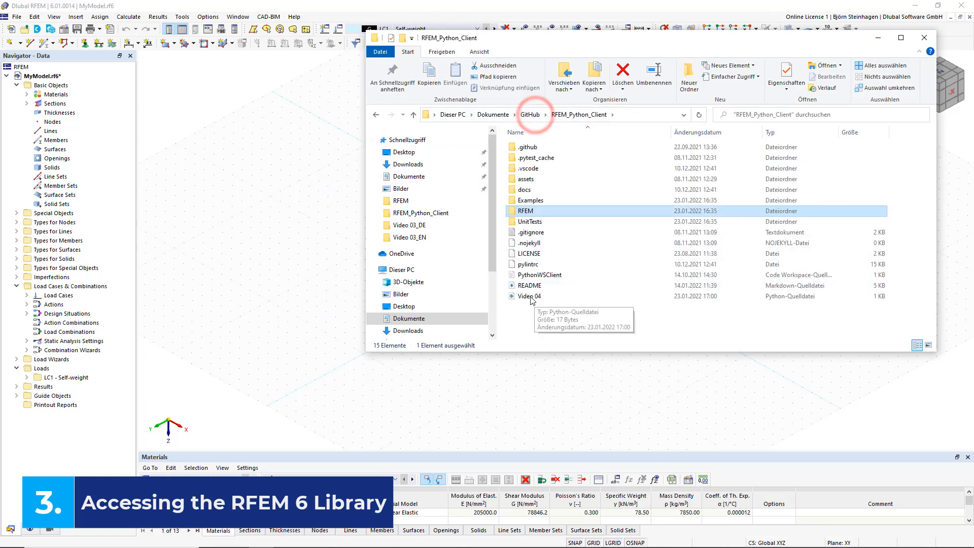
left_click(529, 296)
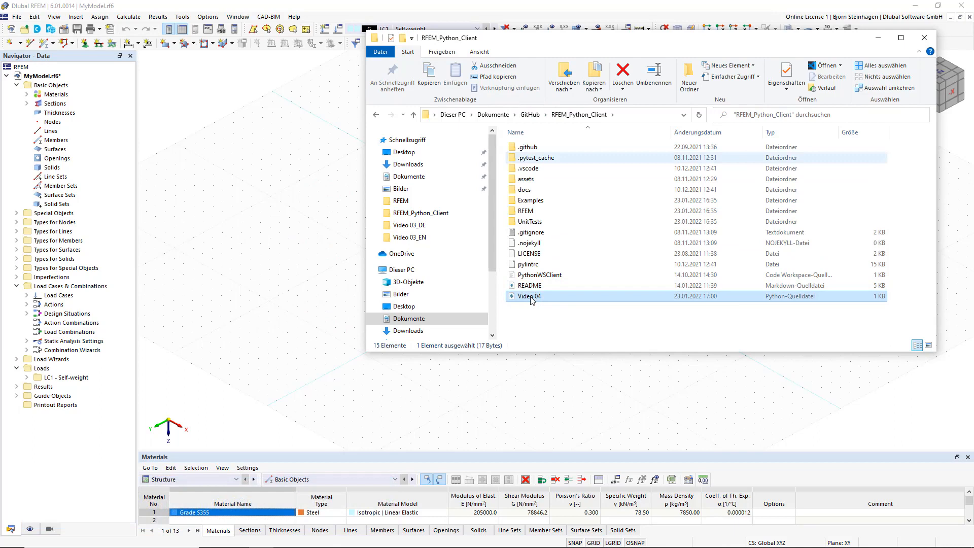
Reveal the folder's full path in the address bar and switch back to VS Code
left_click(561, 328)
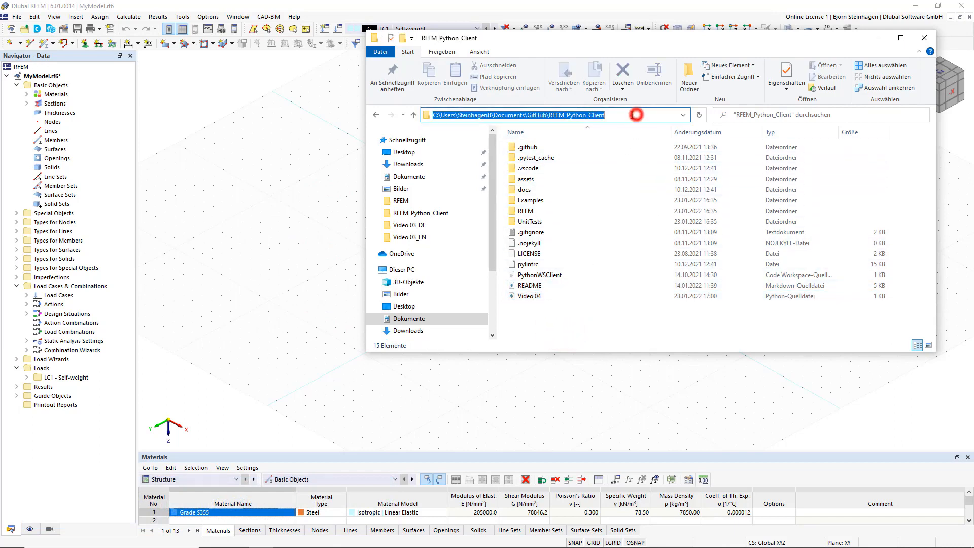
left_click(553, 115)
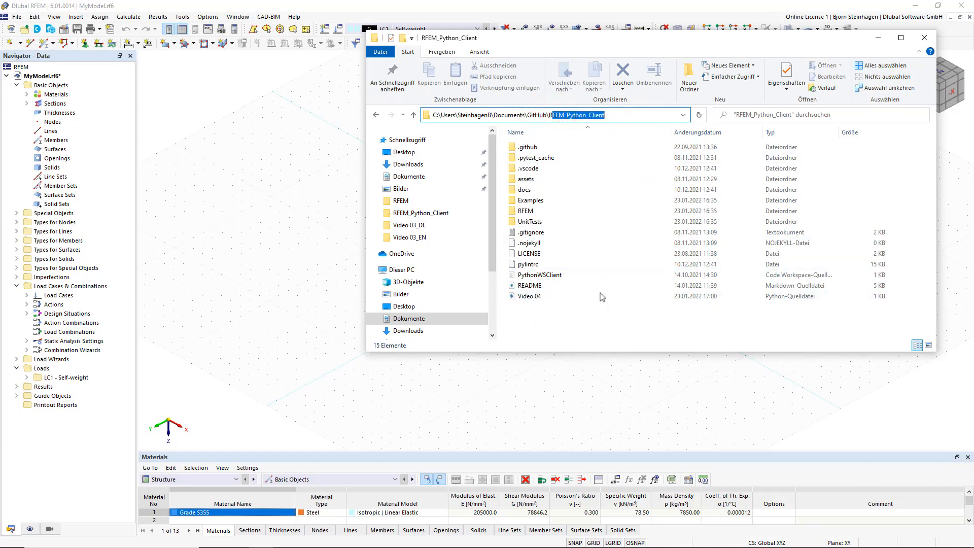
key("alt+tab")
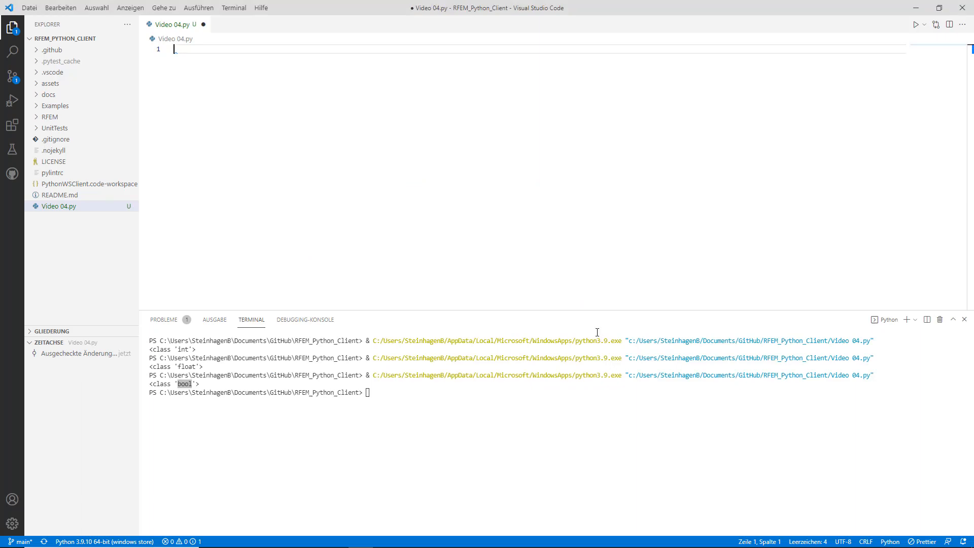
mouse_move(281, 69)
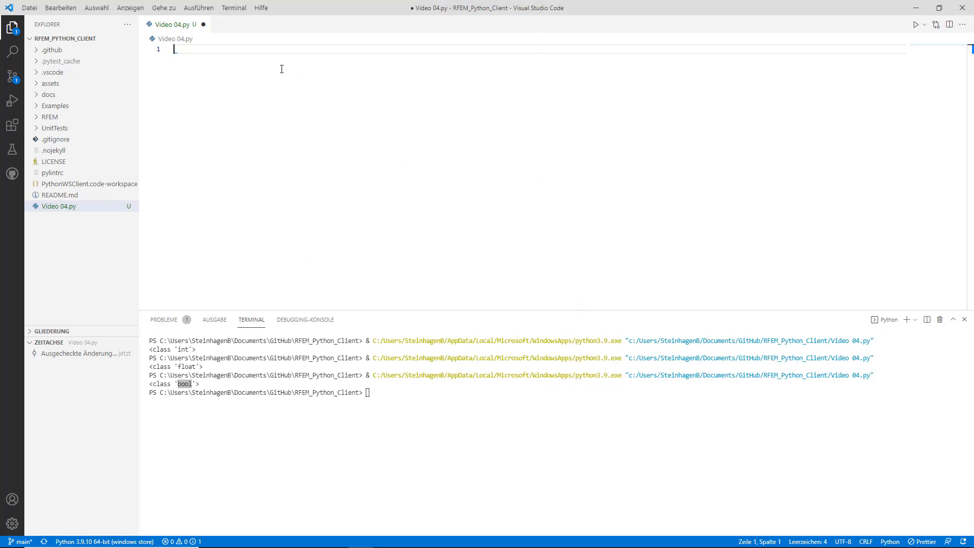
Add import node and run the script, which fails with No module named 'node'
type("import node")
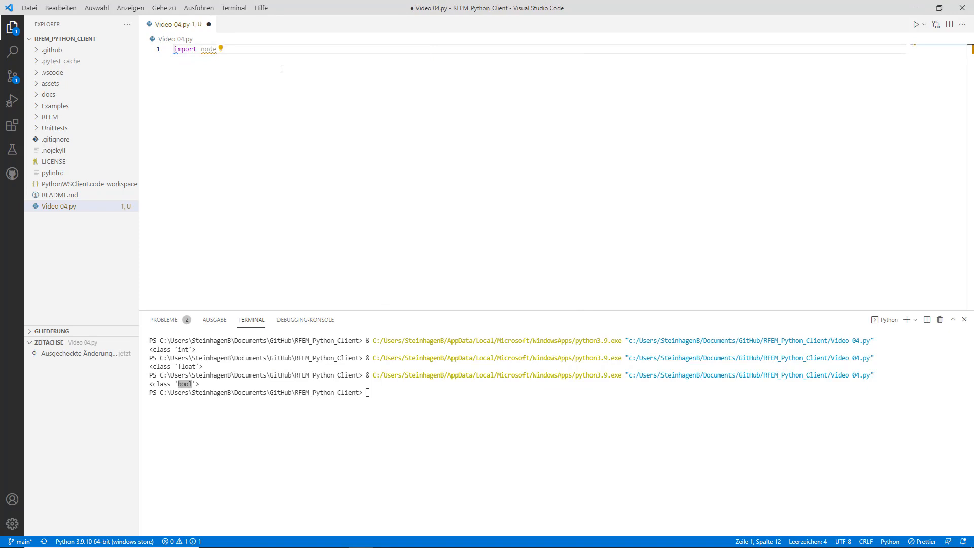
left_click(917, 24)
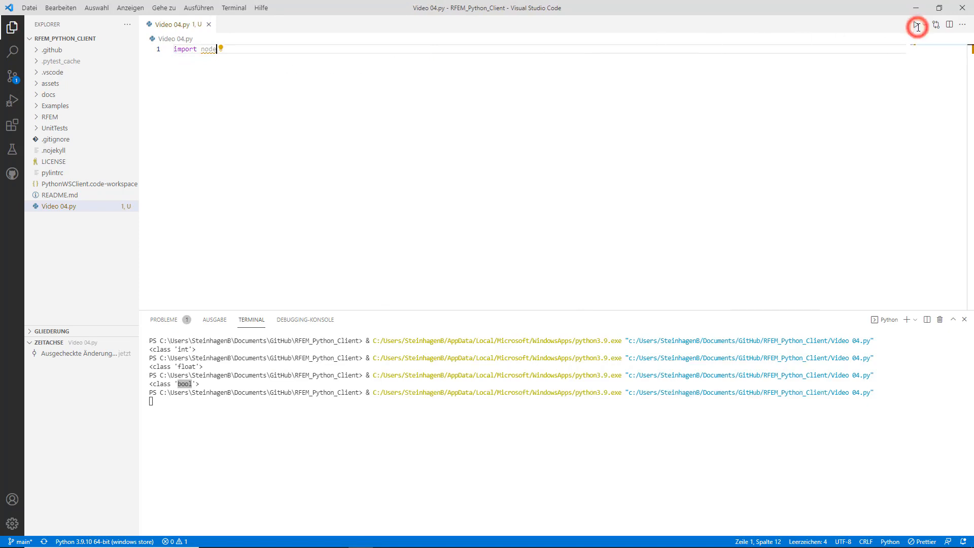
left_click(920, 24)
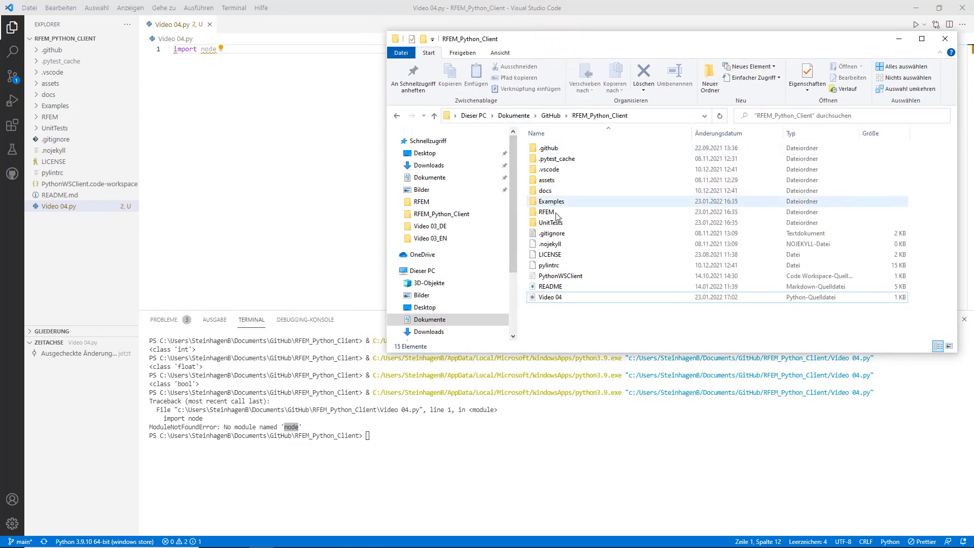
mouse_move(554, 212)
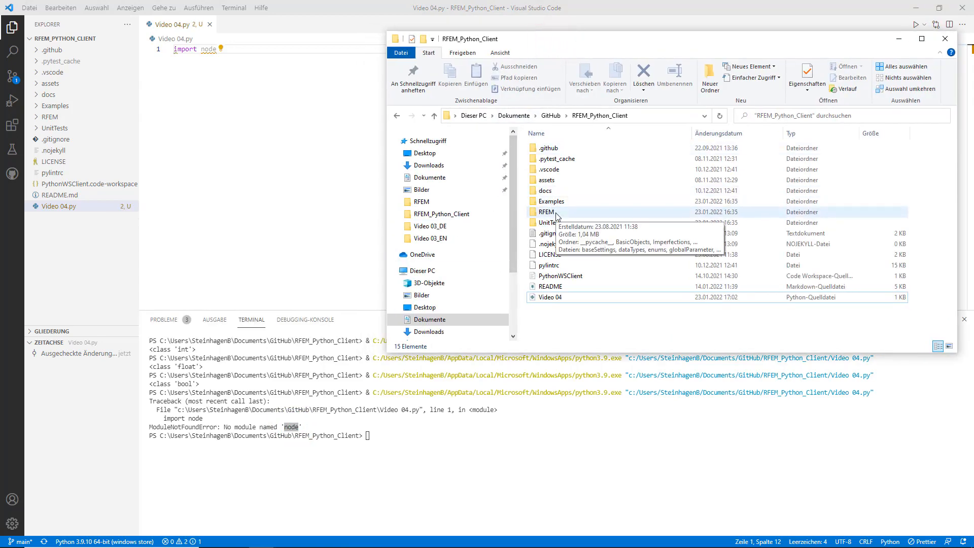
Browse into the RFEM package's BasicObjects folder holding node.py
double_click(546, 211)
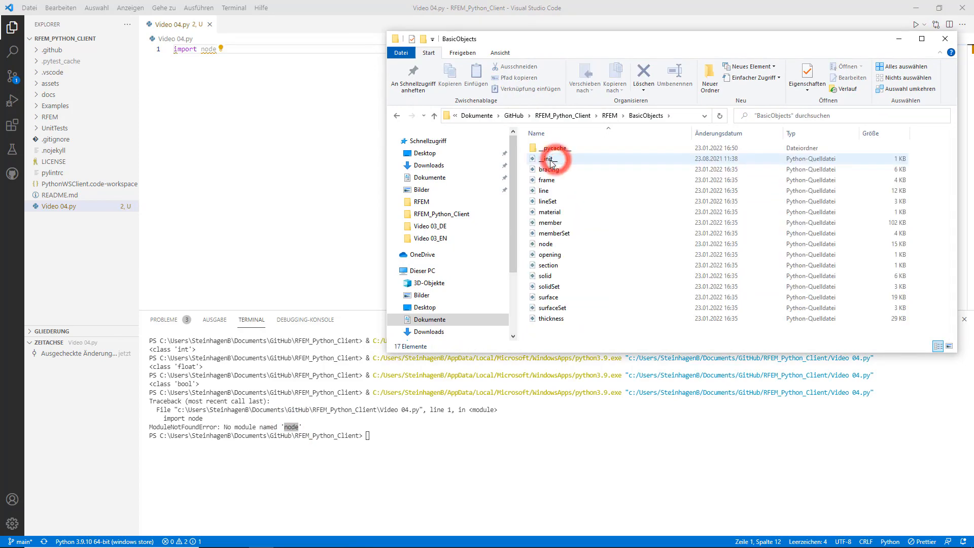
left_click(547, 243)
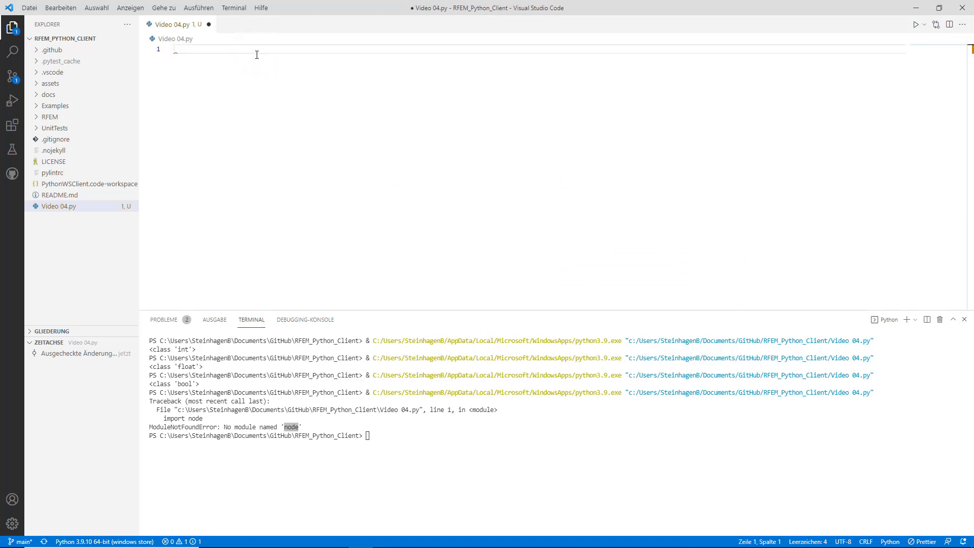
Write the import line from RFEM.BasicObjects.node import *
type("from")
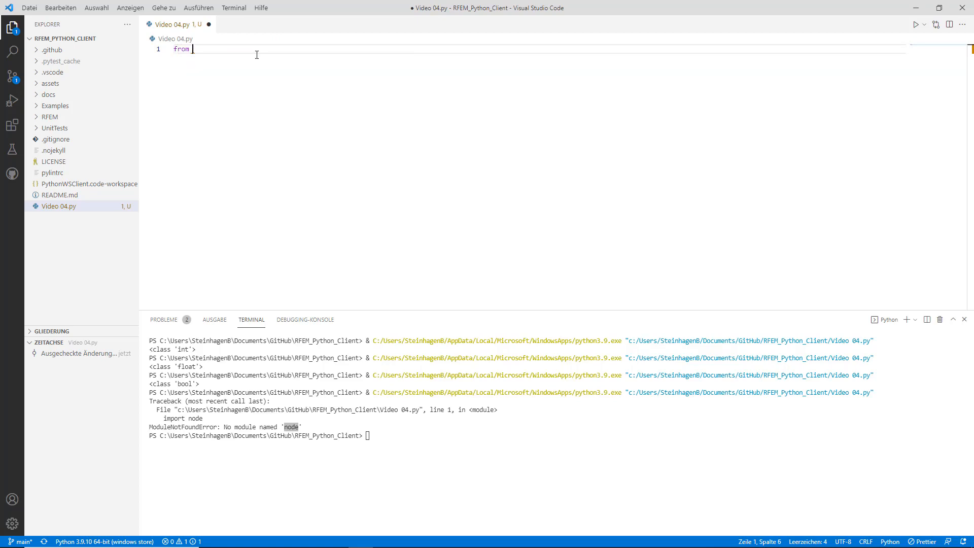
type("RFEM")
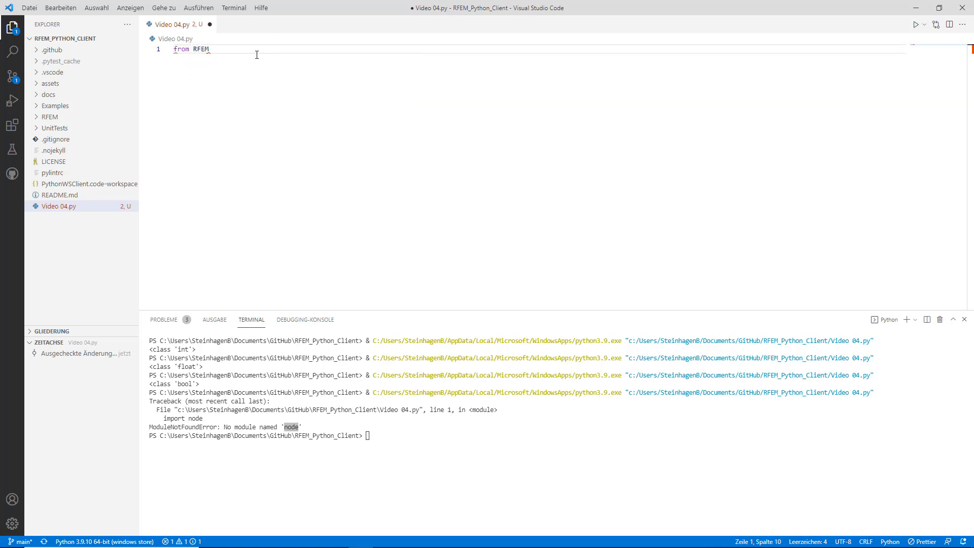
type(".BasicObjects")
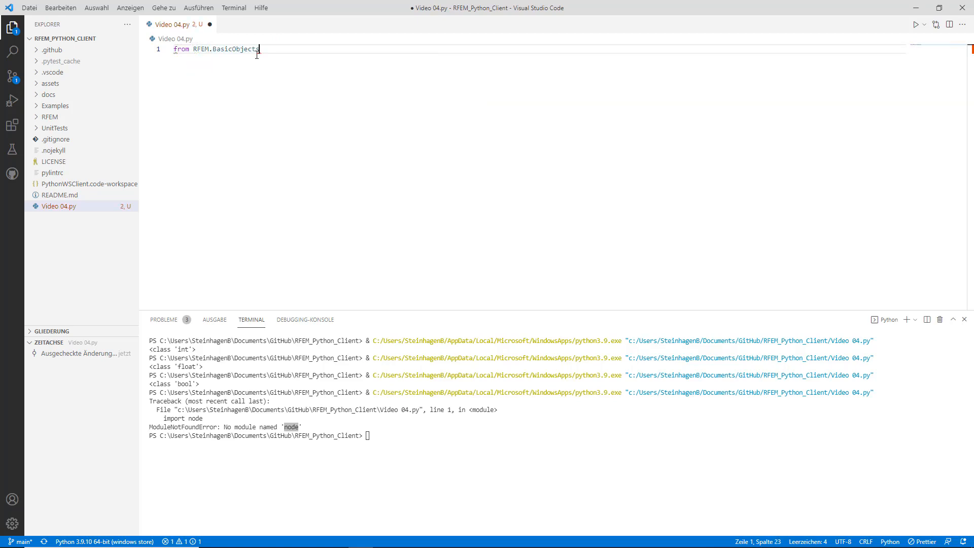
type(".node import *")
type("Node()")
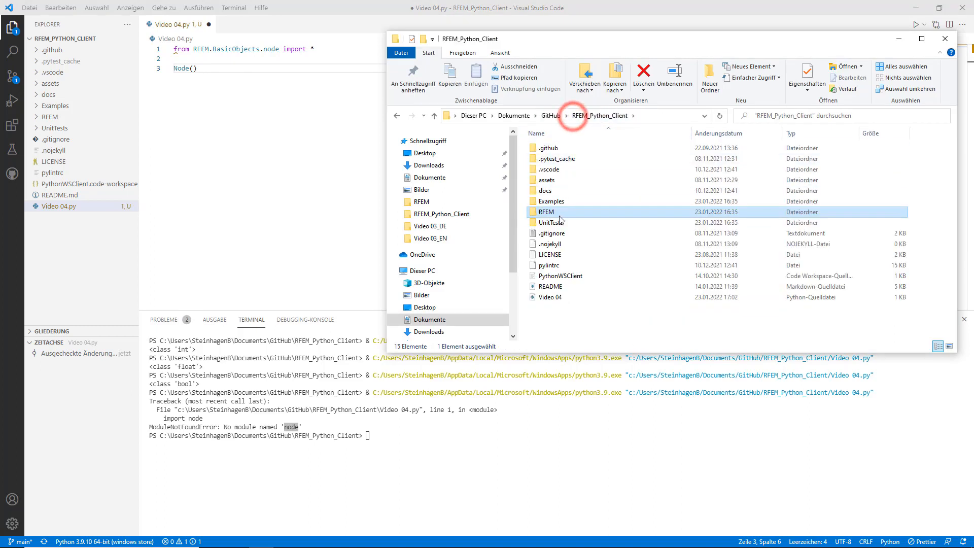
mouse_move(558, 215)
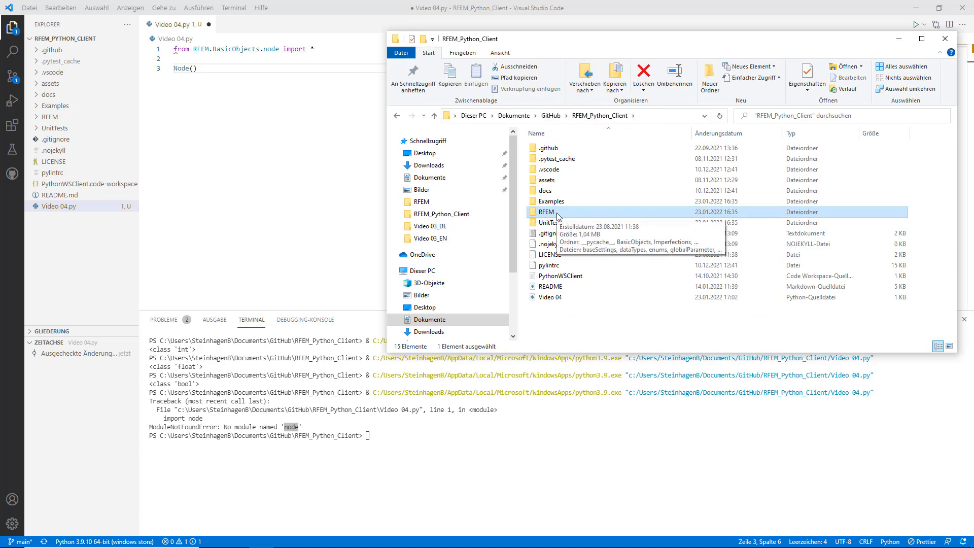
double_click(546, 211)
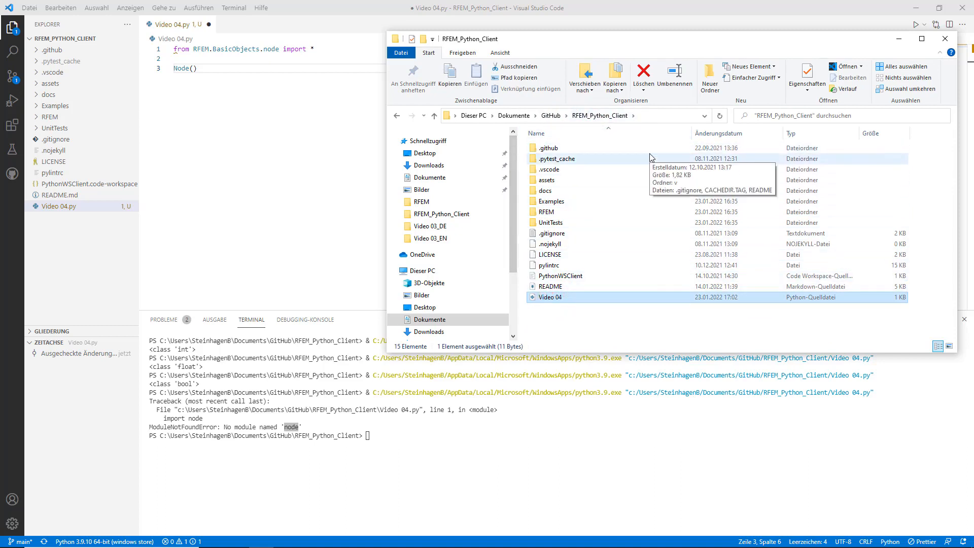
mouse_move(698, 310)
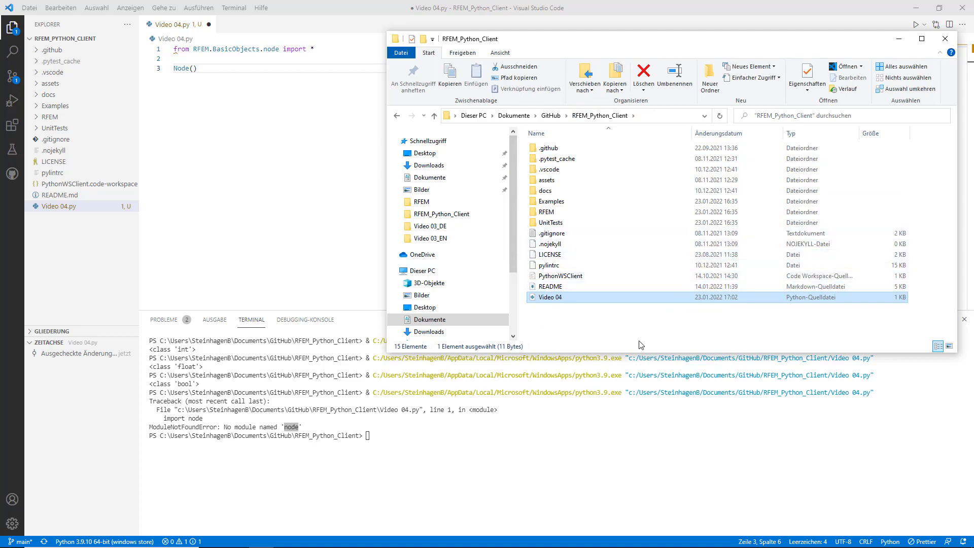
left_click(221, 71)
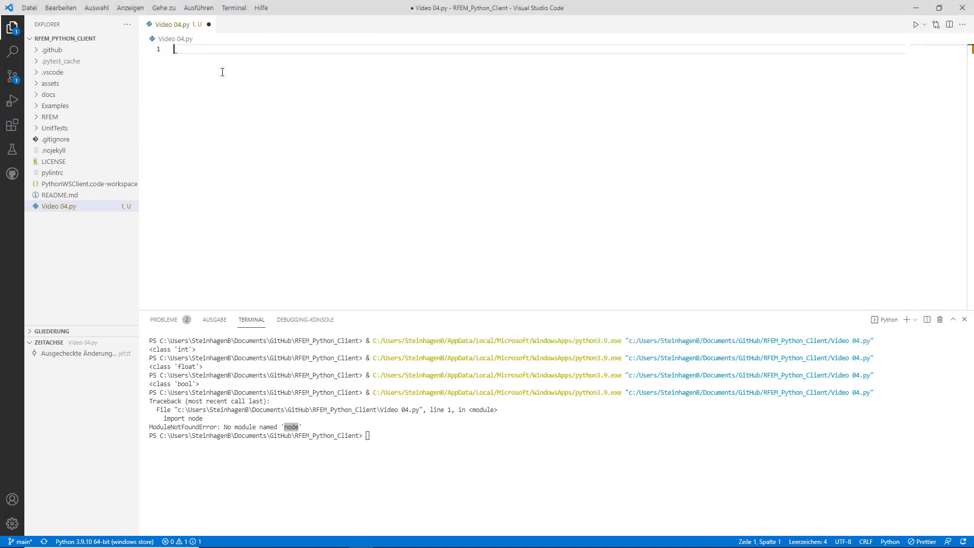
Write import os and an os.getcwd() call via the IntelliSense suggestion
type("import")
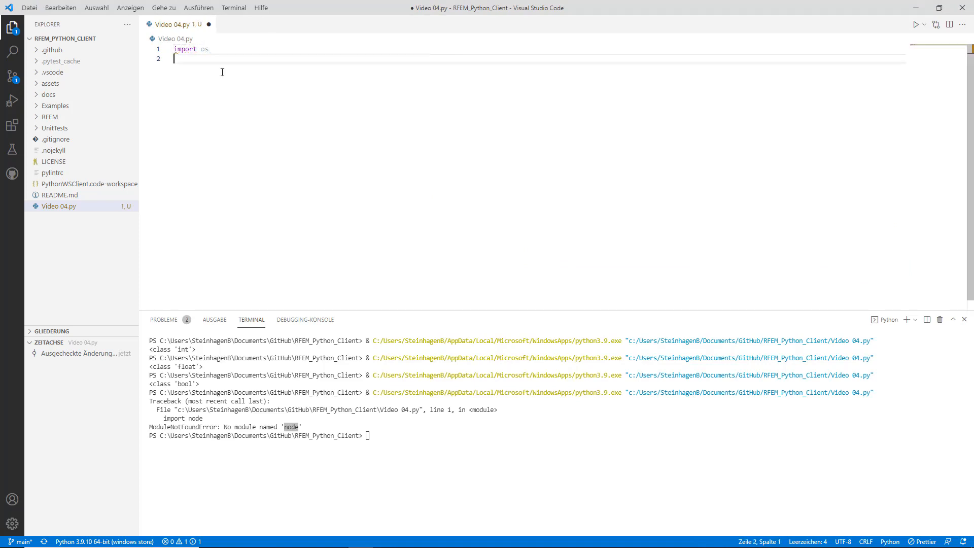
type("os.")
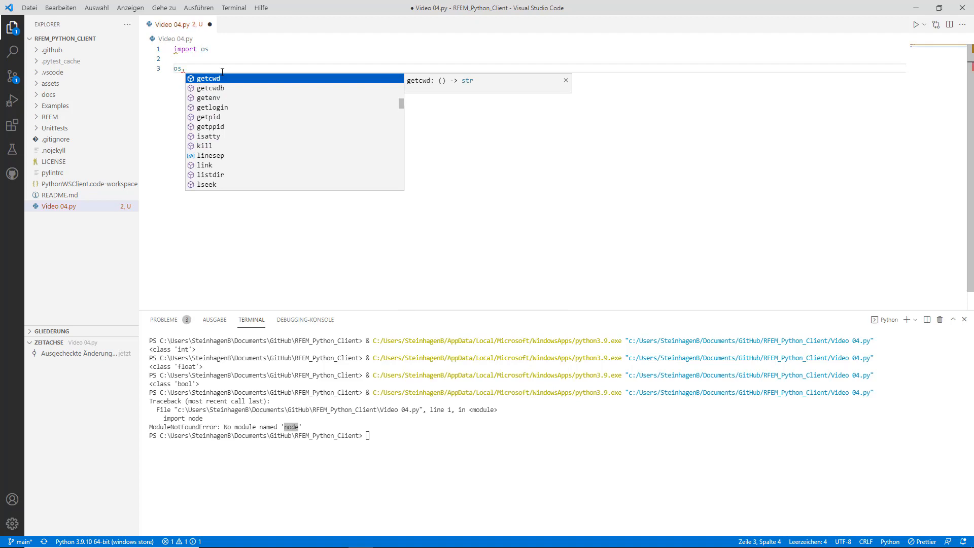
key("Tab")
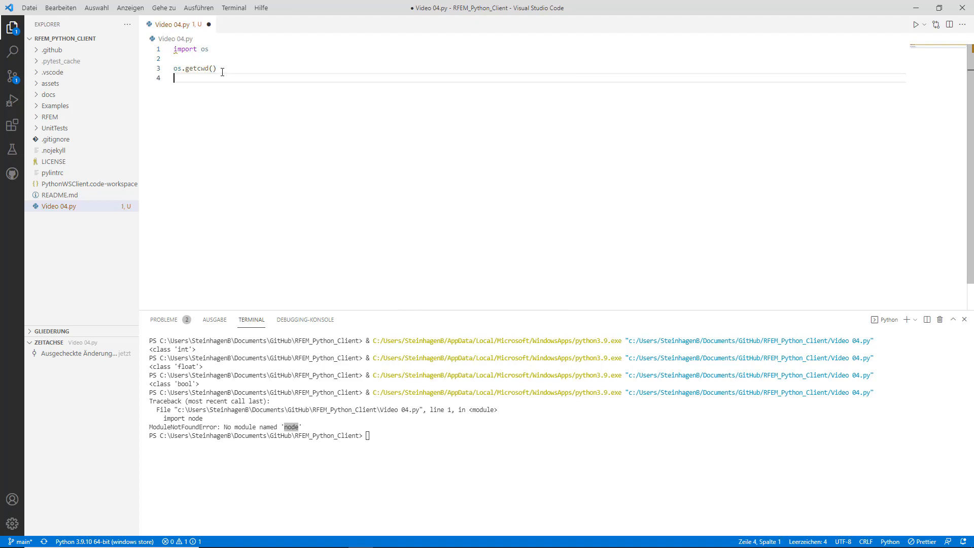
Add an os.chdir() call on the next line
type("os.c")
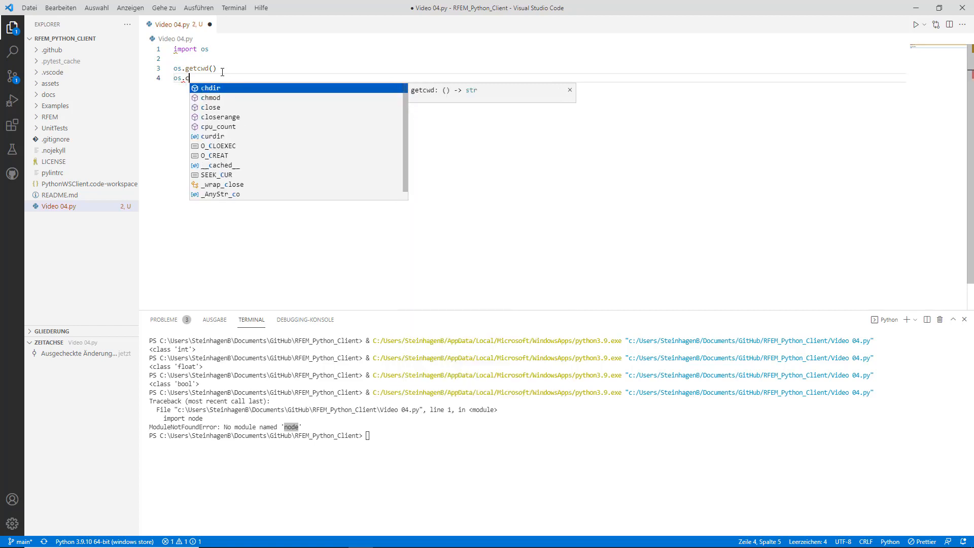
type("hdir")
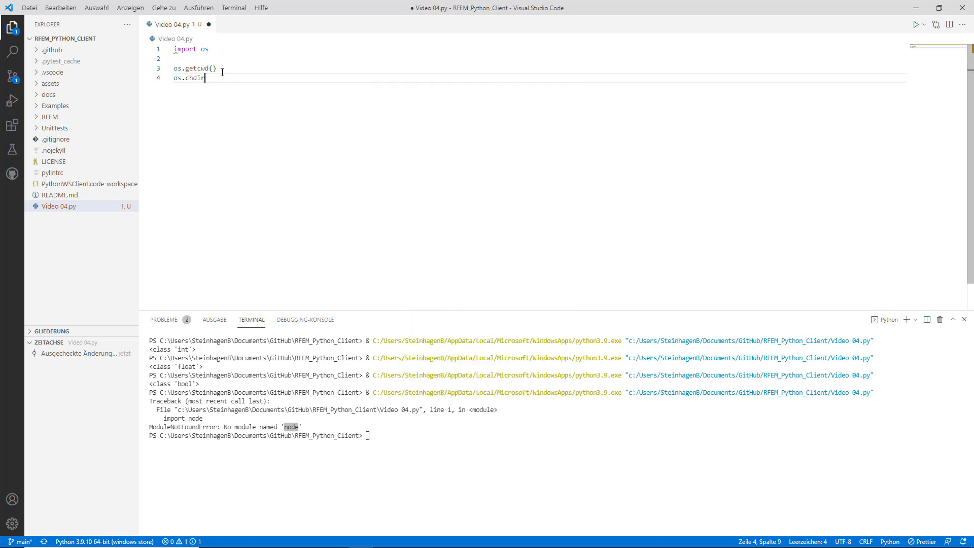
type("()")
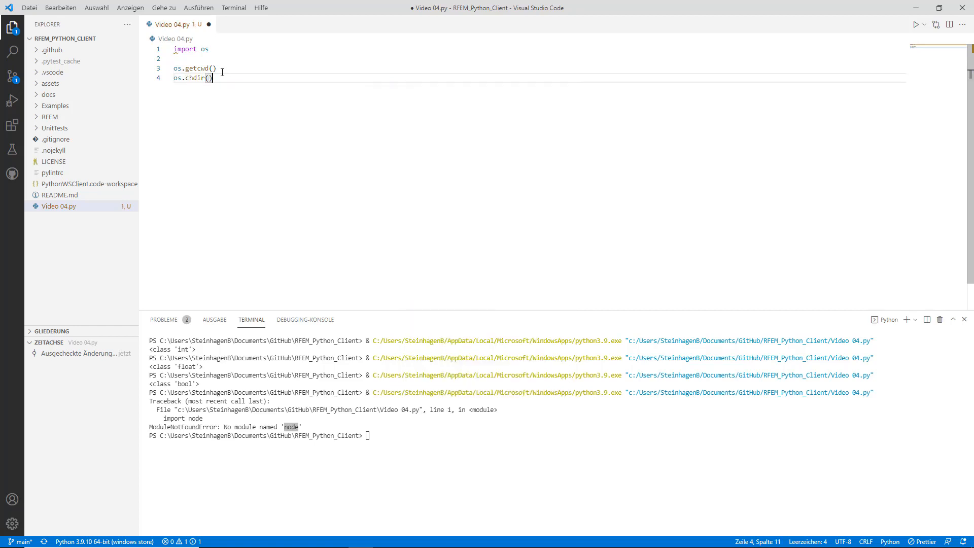